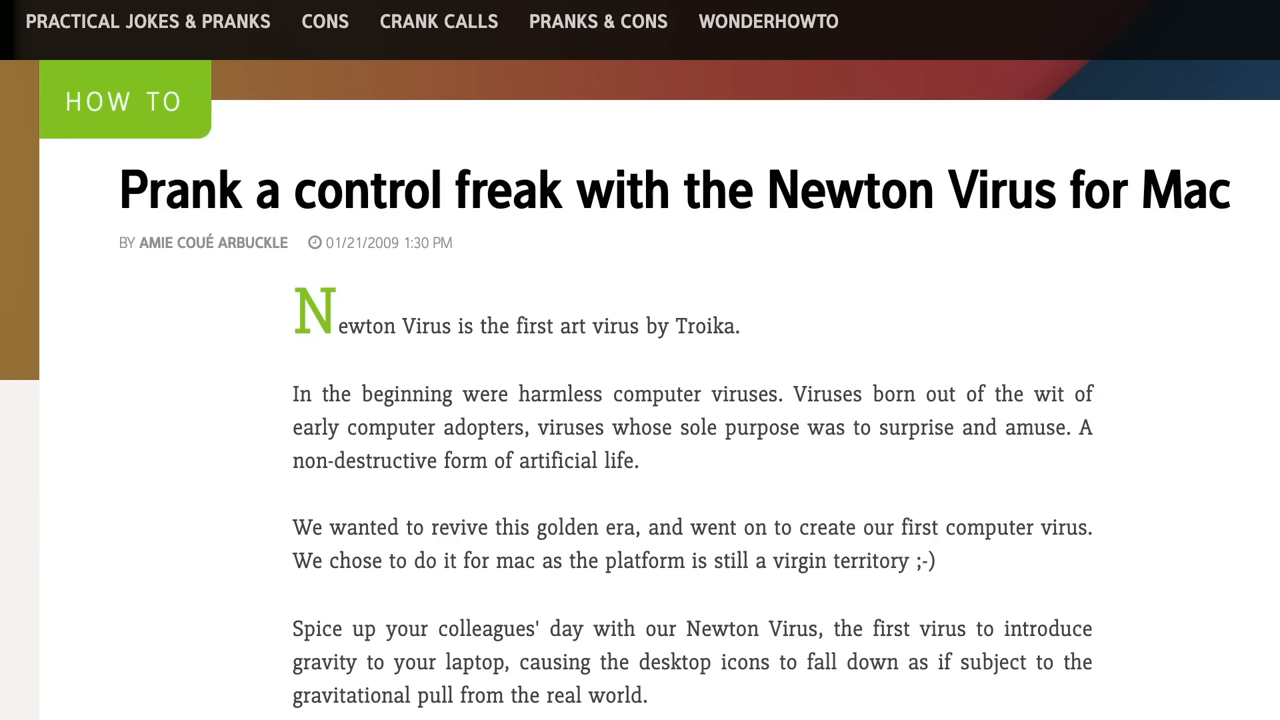
Move to the Geeks are Sexy article 'The Newton Virus: Hitting a Mac near you?'.
scroll("down", 3)
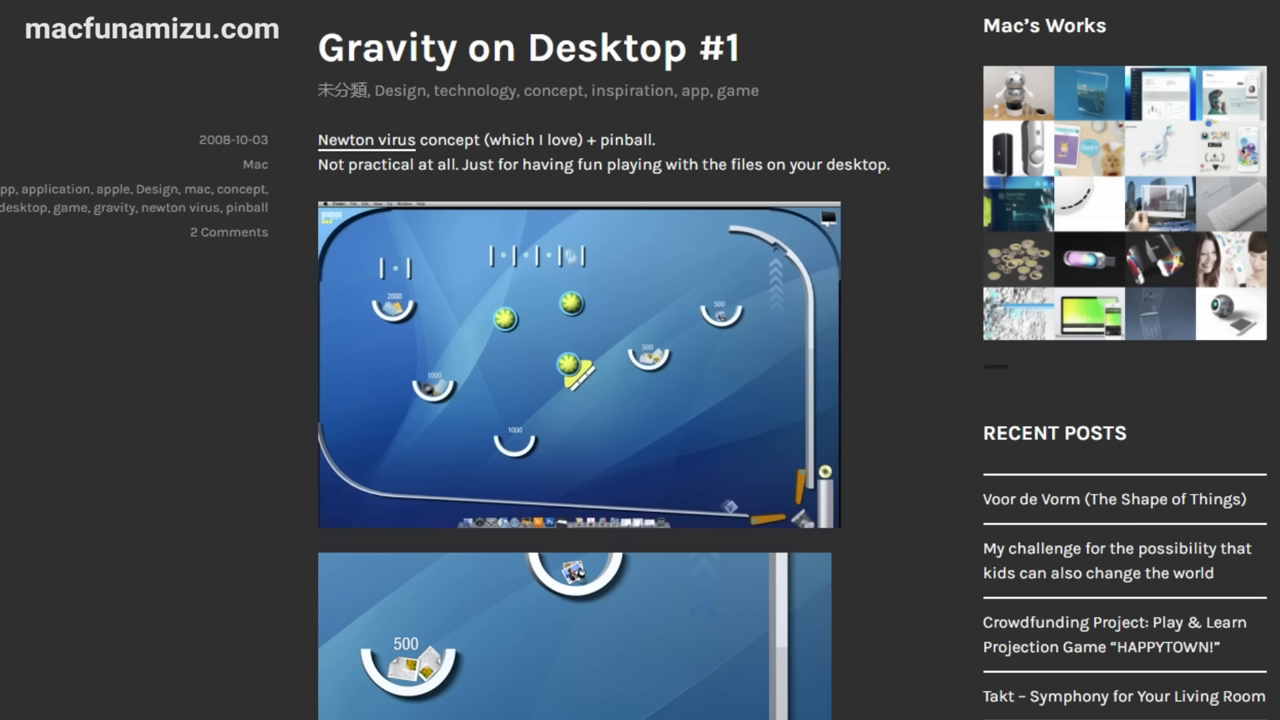
left_click(367, 140)
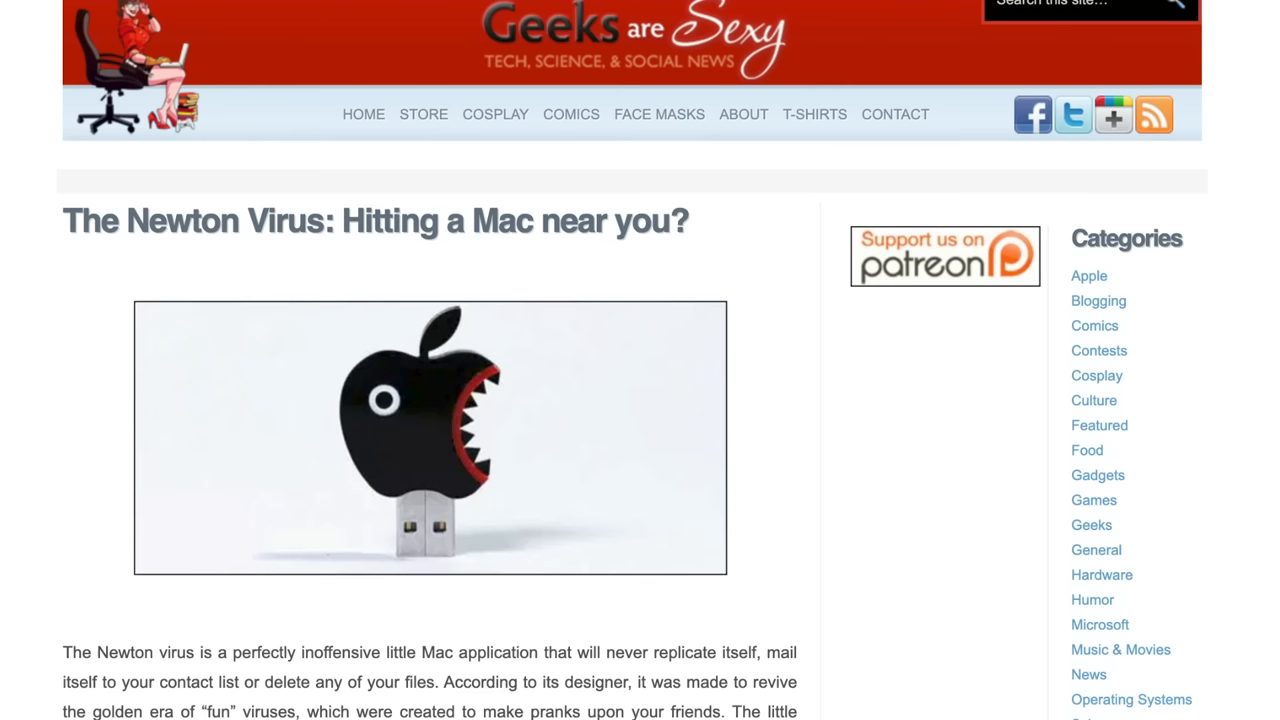